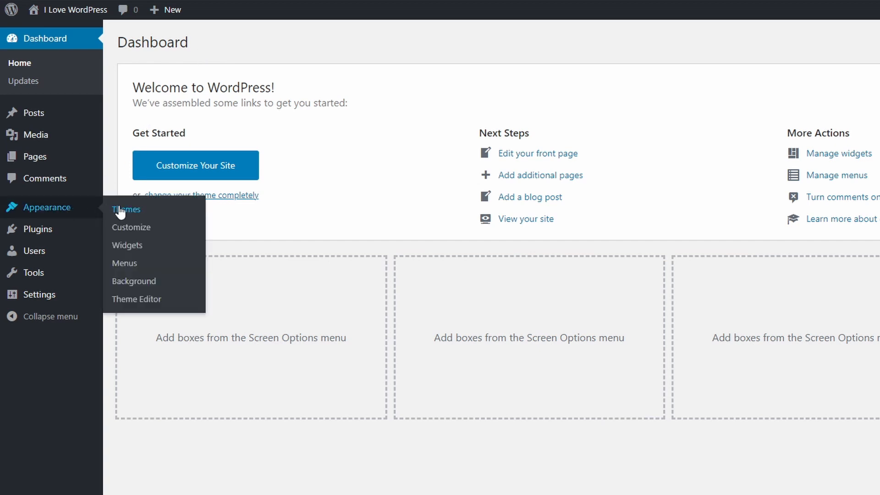
# - Go to Appearance > Themes to list the installed themes
pyautogui.click(125, 209)
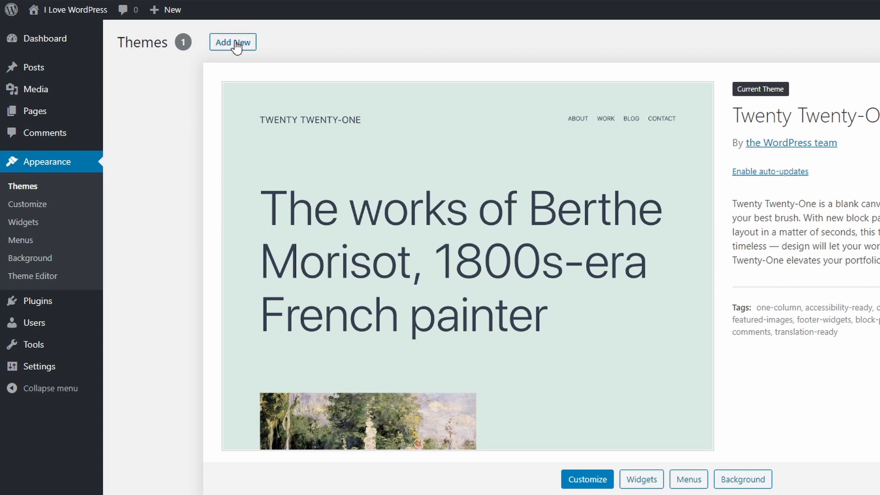
# - From Add New, search the directory for podcast and install and activate the Podcast theme
pyautogui.click(233, 42)
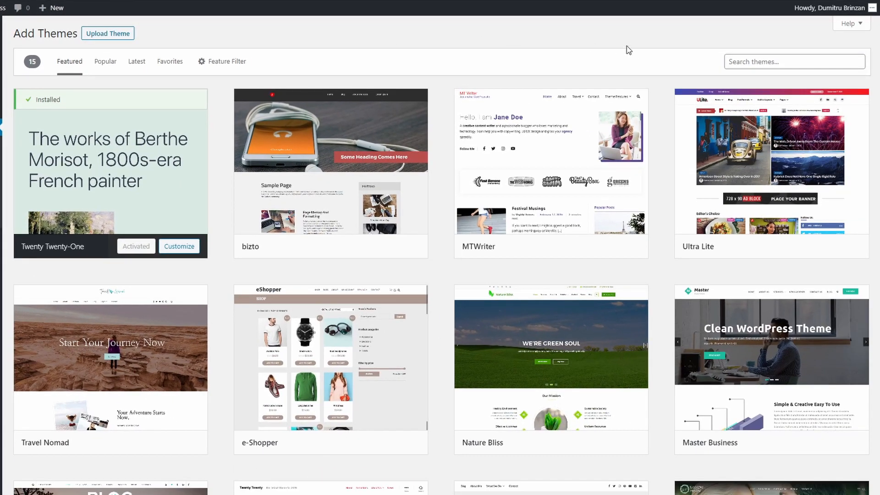
pyautogui.moveTo(676, 55)
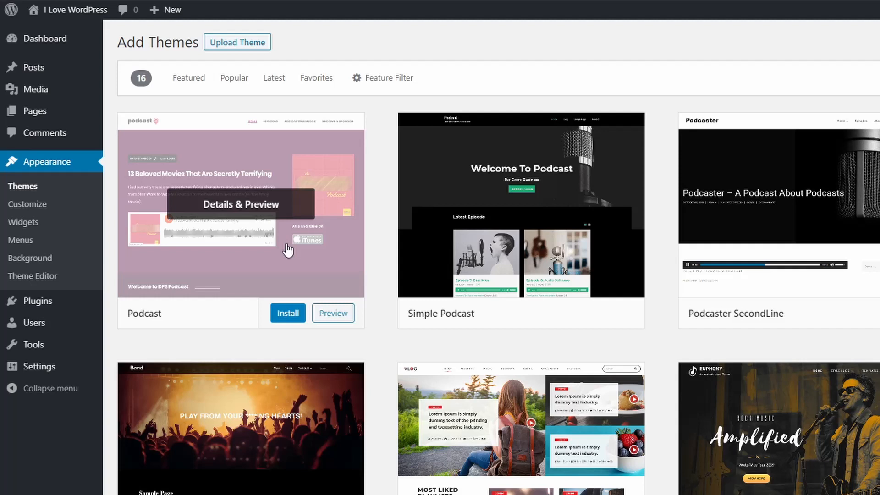
pyautogui.moveTo(288, 314)
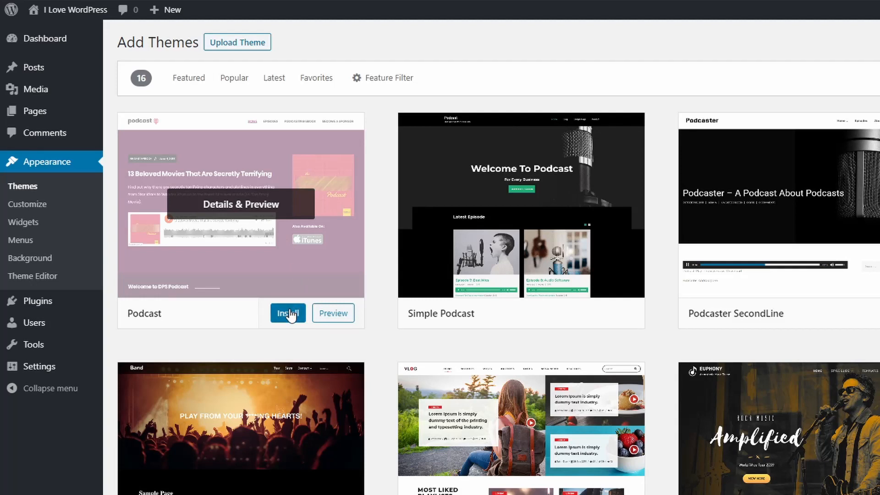
pyautogui.click(288, 313)
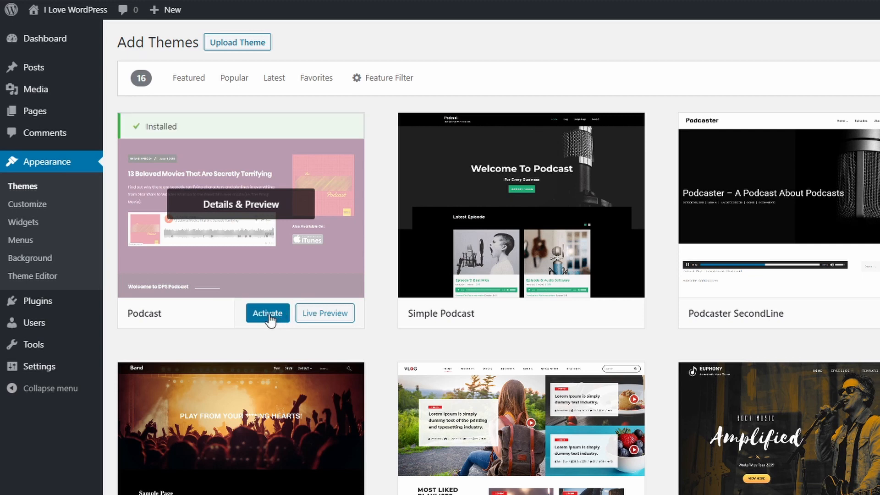
pyautogui.click(267, 313)
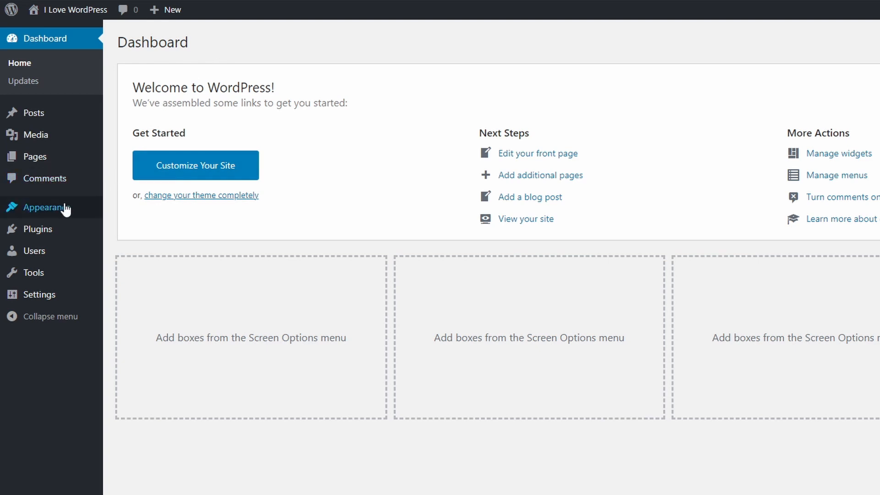
# - Reach the Add Themes directory via Appearance > Themes > Add New
pyautogui.click(46, 207)
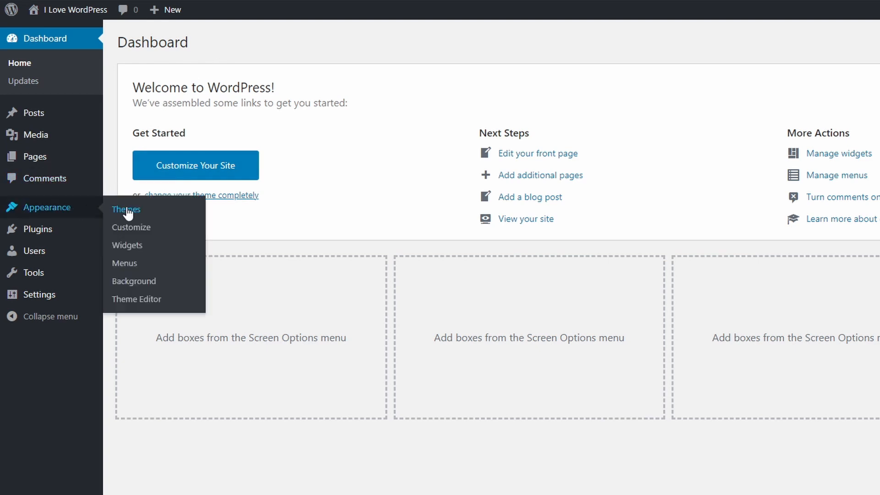
pyautogui.click(126, 209)
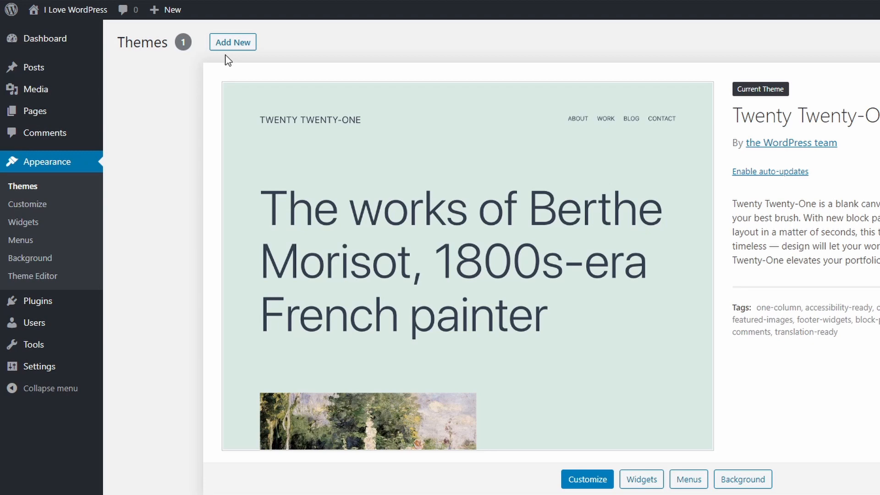
pyautogui.click(233, 42)
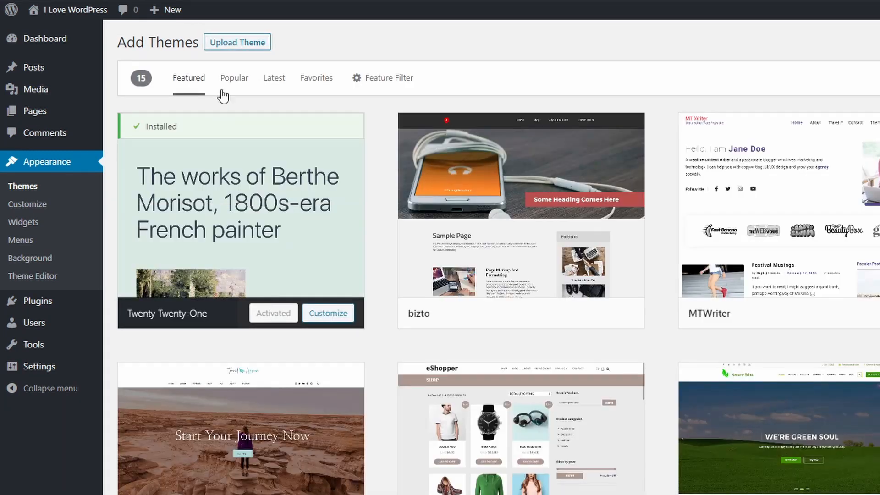
# - Upload city-hall.zip through Upload Theme and install it with Install Now
pyautogui.click(237, 42)
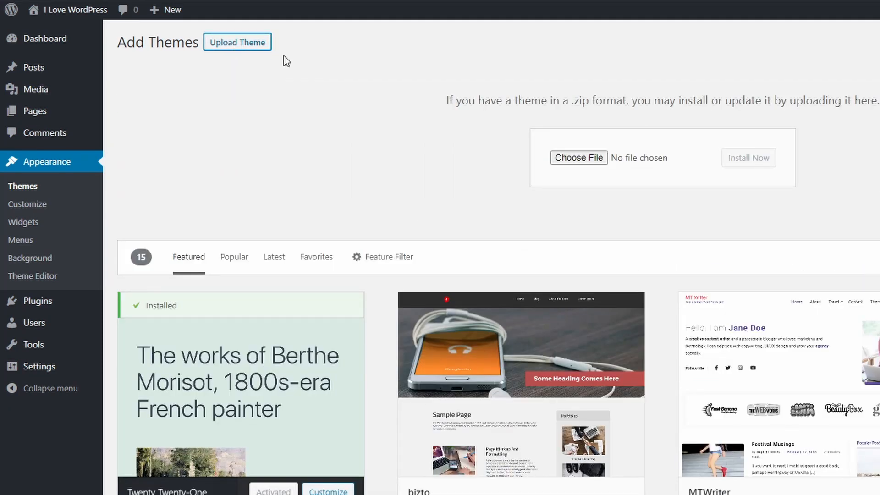
pyautogui.click(580, 157)
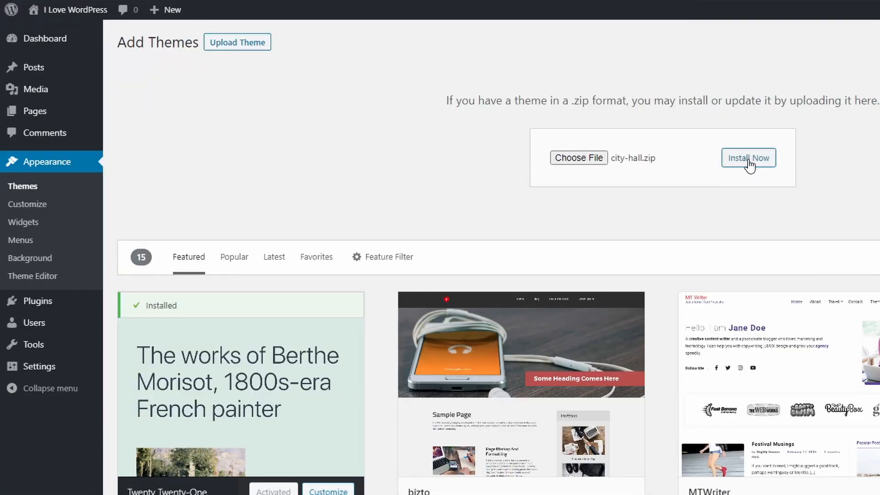
pyautogui.click(748, 158)
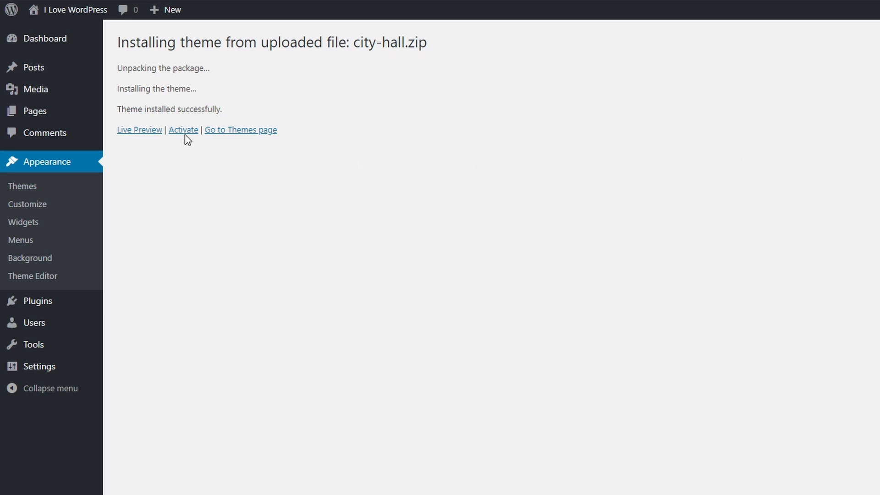
pyautogui.click(184, 130)
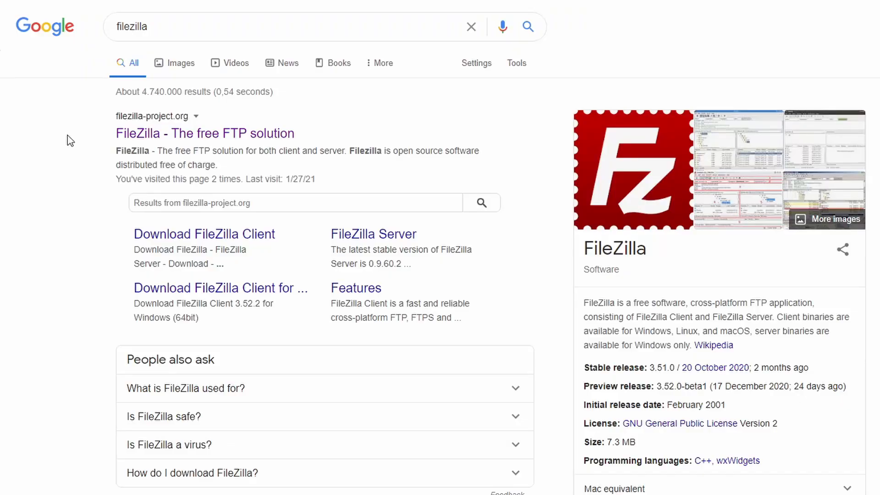
# - Visit the FileZilla - The free FTP solution result, then return to the SiteGround cPanel page
pyautogui.click(204, 133)
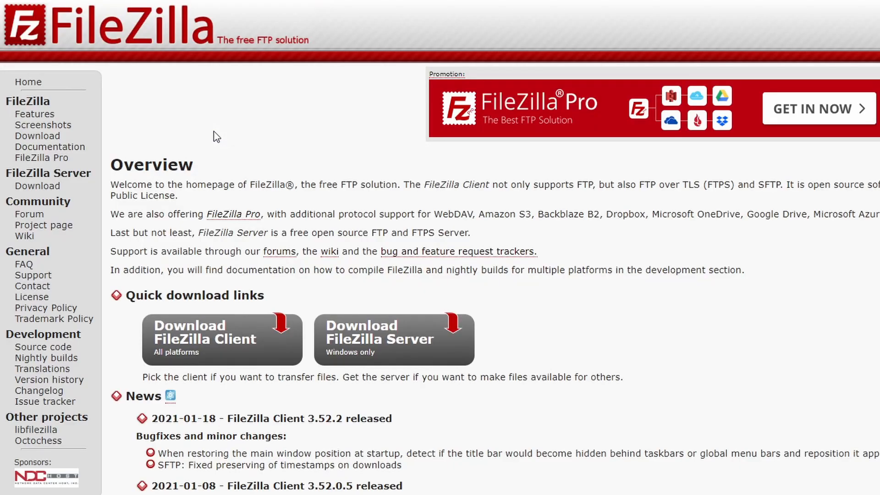
pyautogui.click(38, 136)
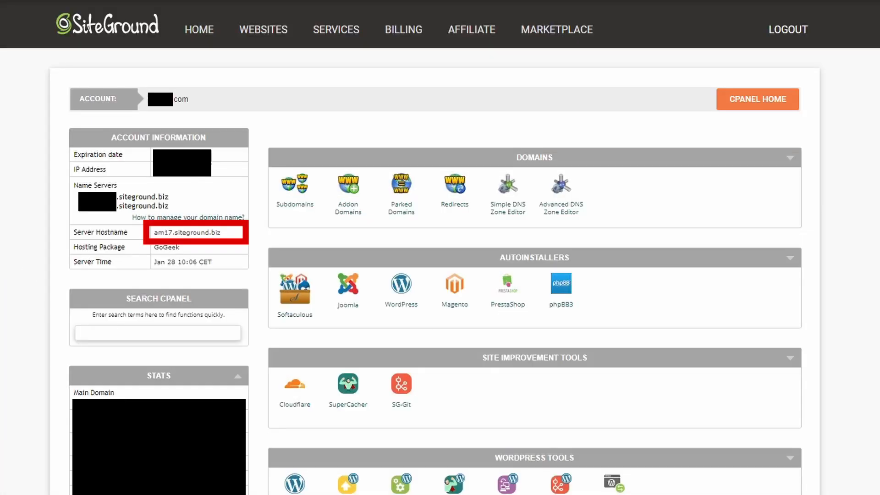
# - Search the cPanel functions for 'ftp' after noting the server hostname
pyautogui.write('ftp')
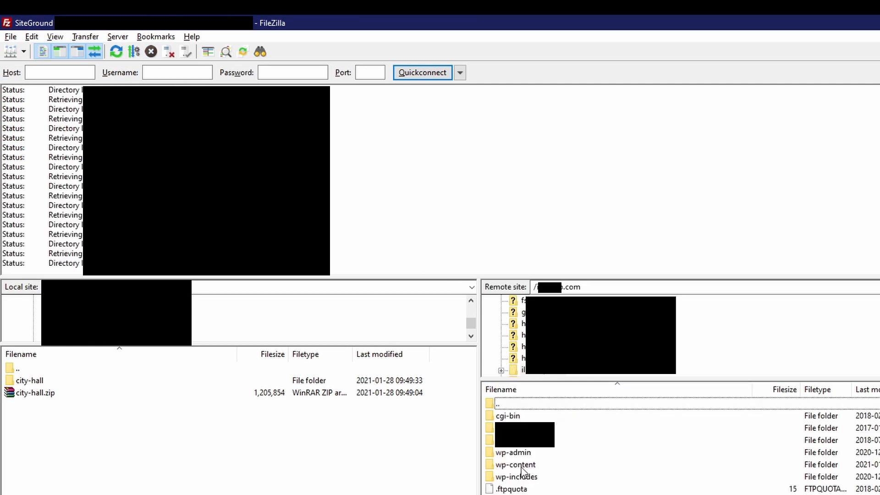
# - Navigate the remote site into wp-content, then into its themes folder
pyautogui.doubleClick(517, 464)
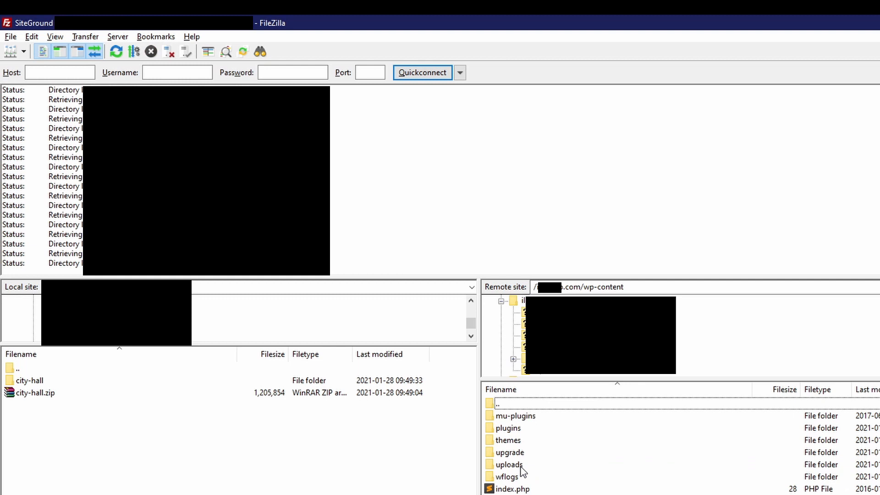
pyautogui.doubleClick(508, 440)
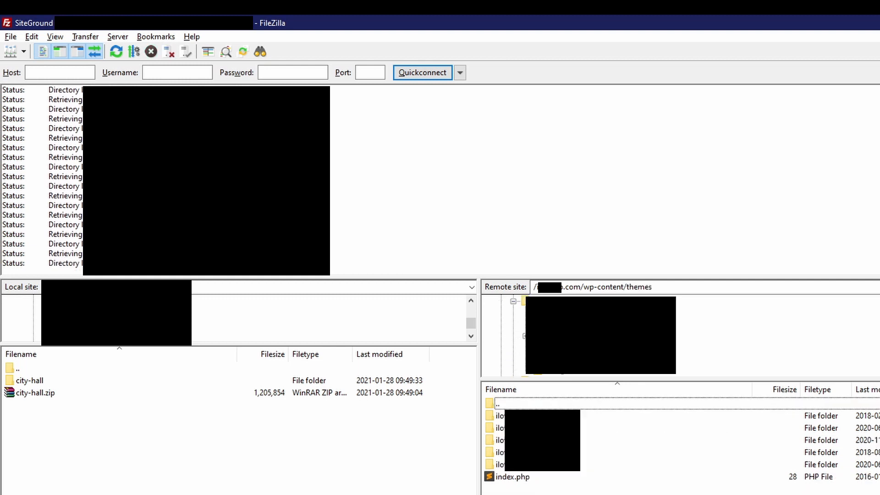
pyautogui.moveTo(106, 427)
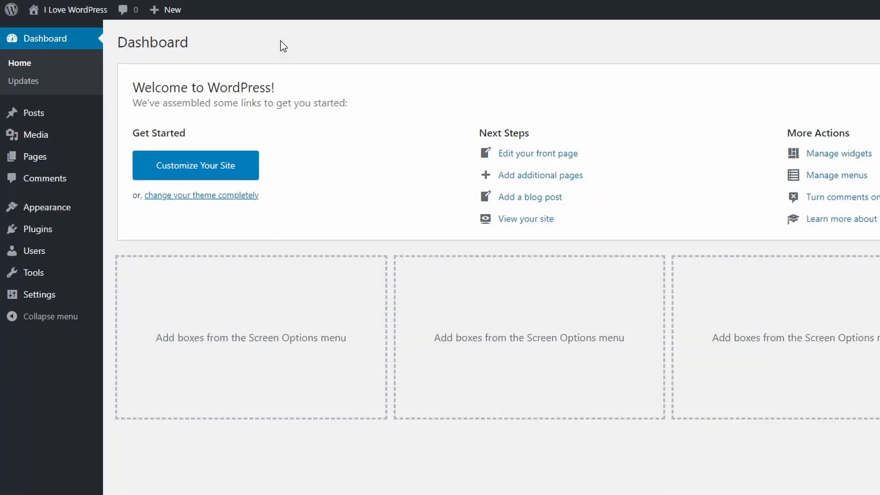
pyautogui.moveTo(46, 207)
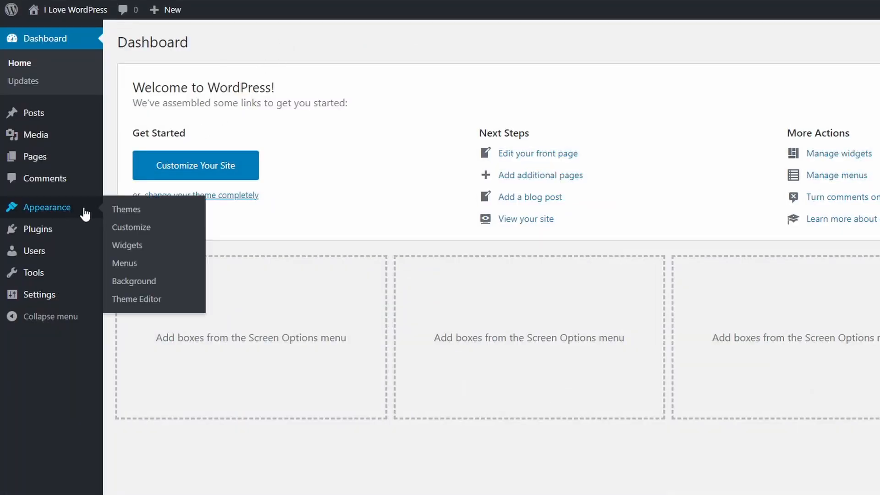
# - On the Themes page, activate City Hall, replacing Twenty Twenty-One
pyautogui.click(127, 209)
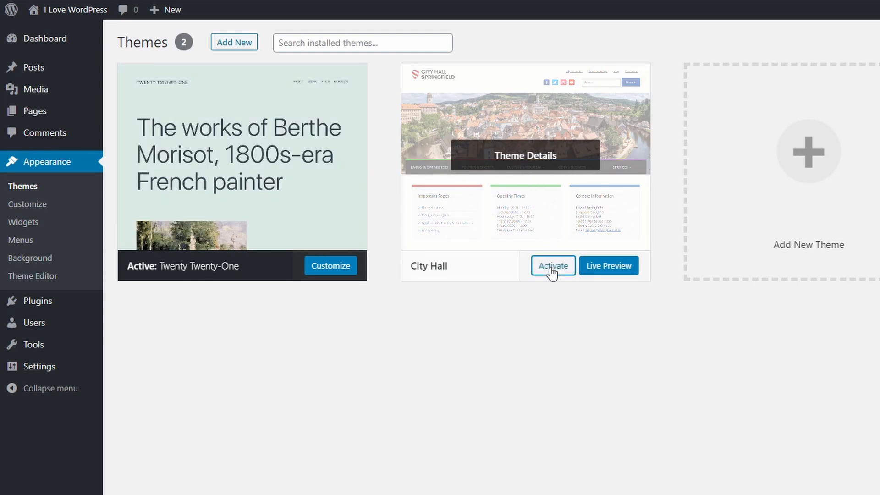
pyautogui.click(553, 266)
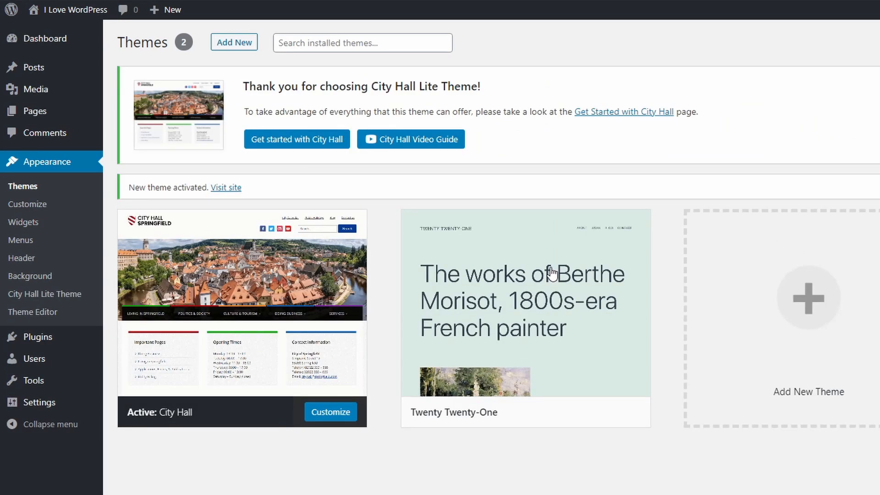